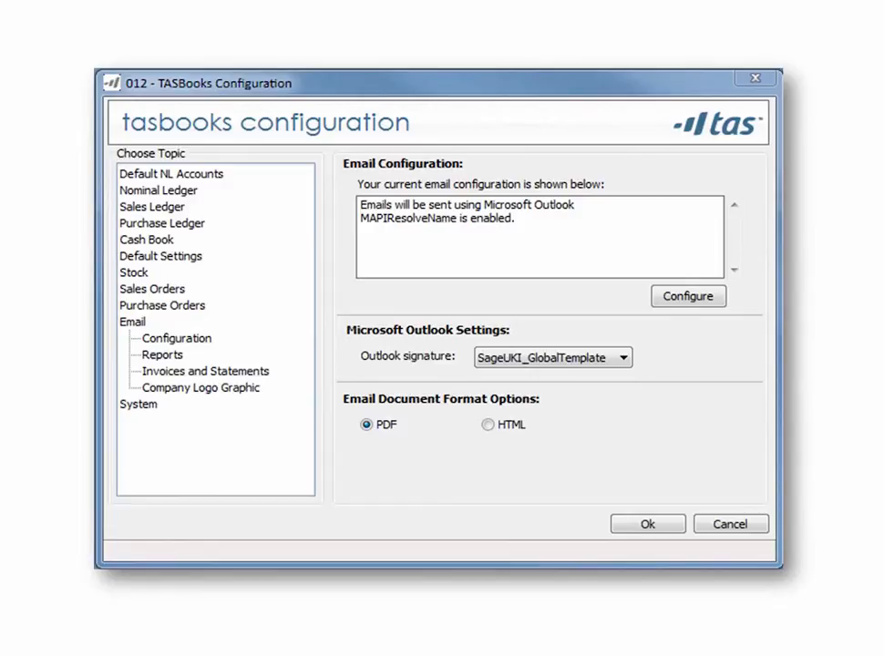
# Show the Invoices and Statements email options, including the own-text setting.
pyautogui.click(204, 371)
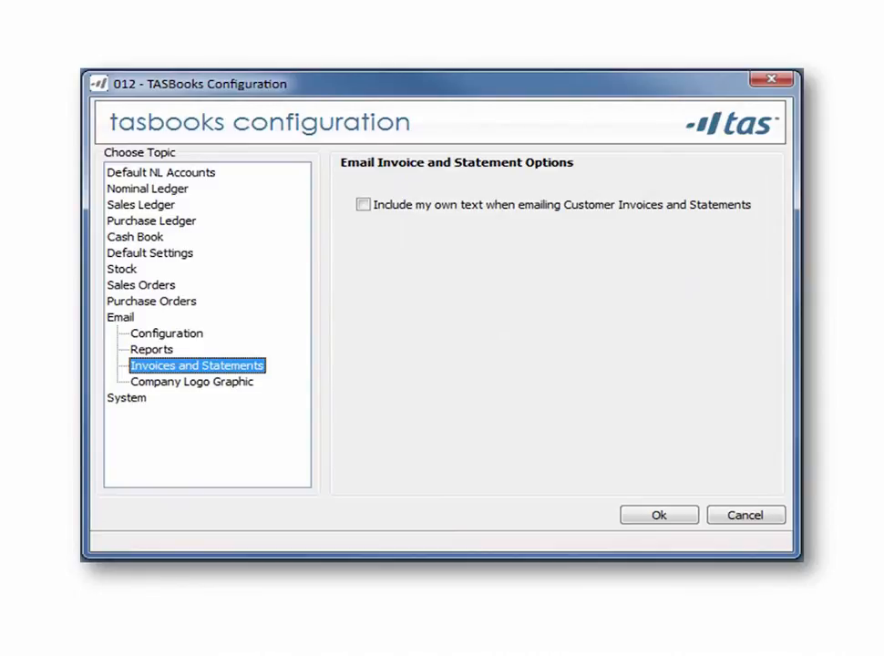
pyautogui.click(363, 205)
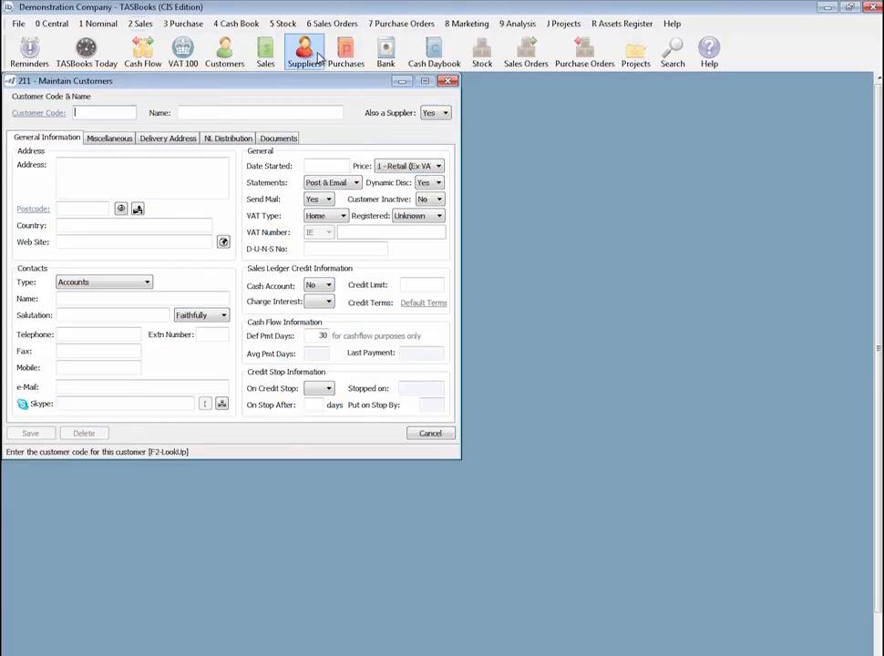
pyautogui.moveTo(117, 117)
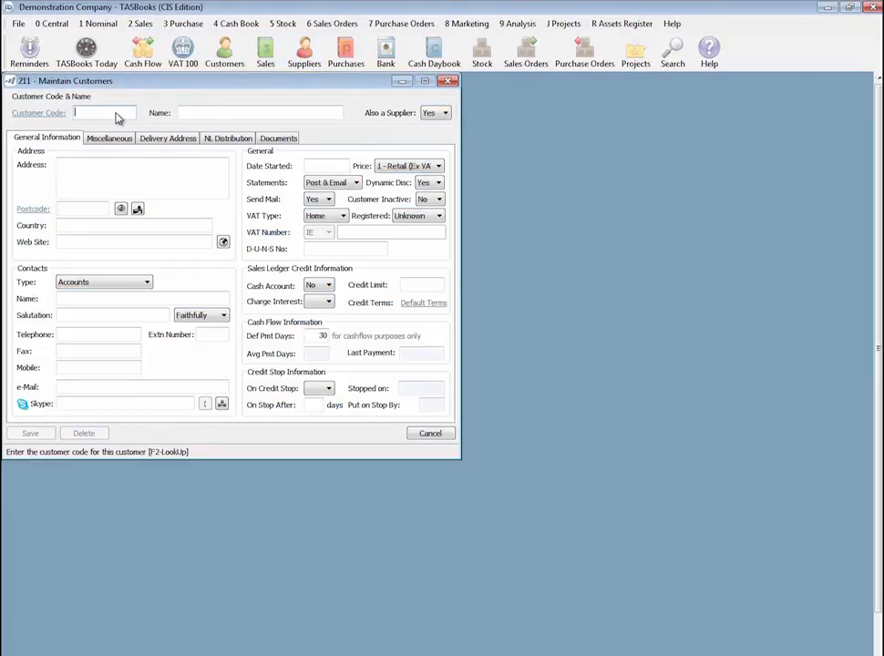
# Look up customer codes with inactive customers included in the list.
pyautogui.press('f2')
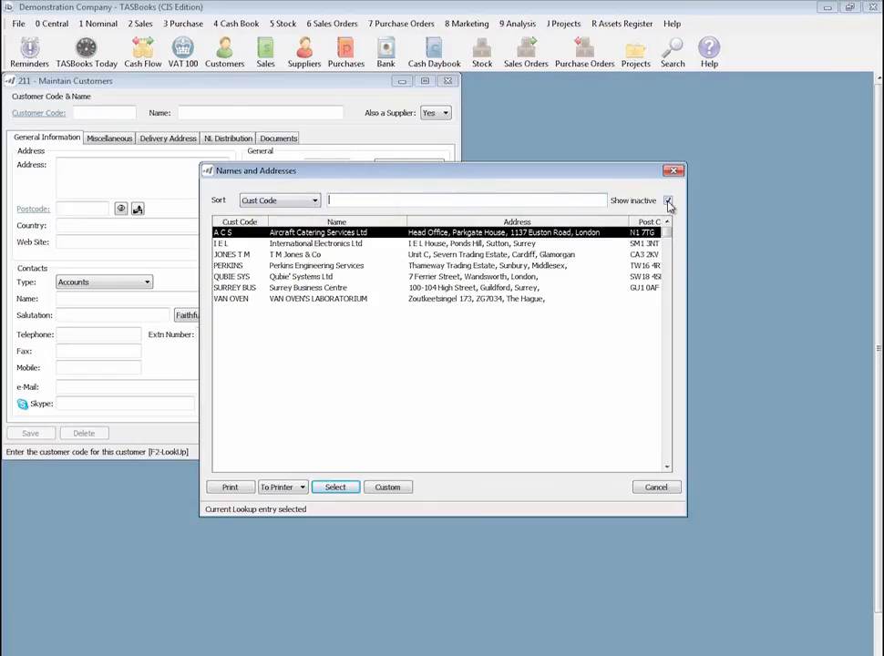
pyautogui.click(668, 201)
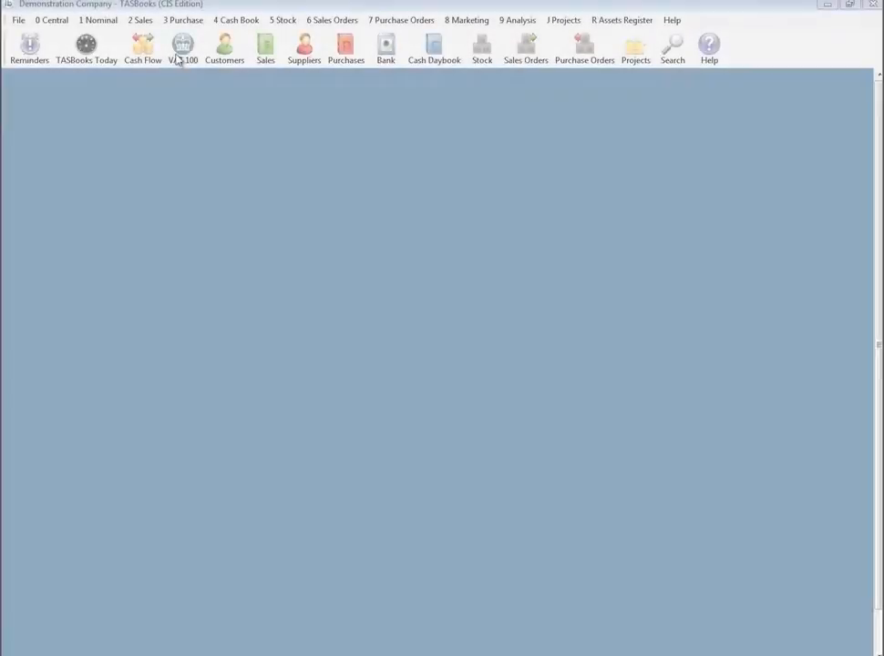
# Open the VAT Return Manager from the VAT 100 toolbar button.
pyautogui.click(183, 48)
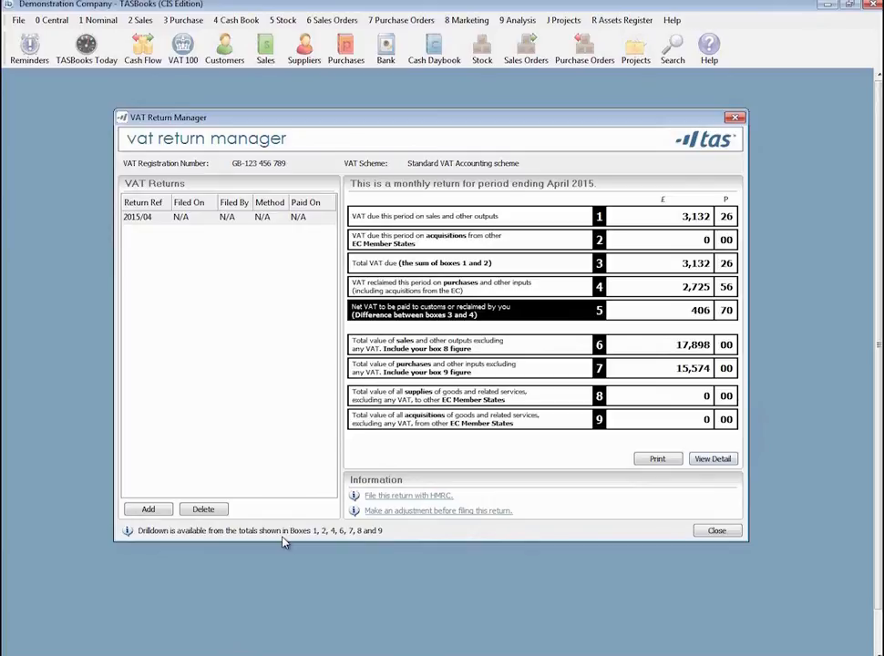
pyautogui.moveTo(697, 217)
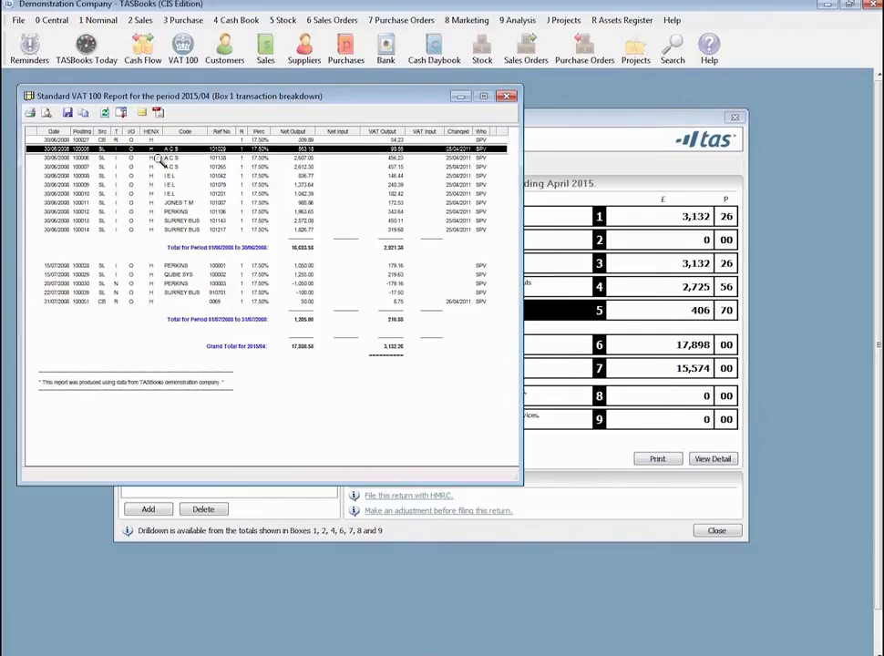
# View the full VAT 100 detail report, then bring up the Company Manager.
pyautogui.click(508, 96)
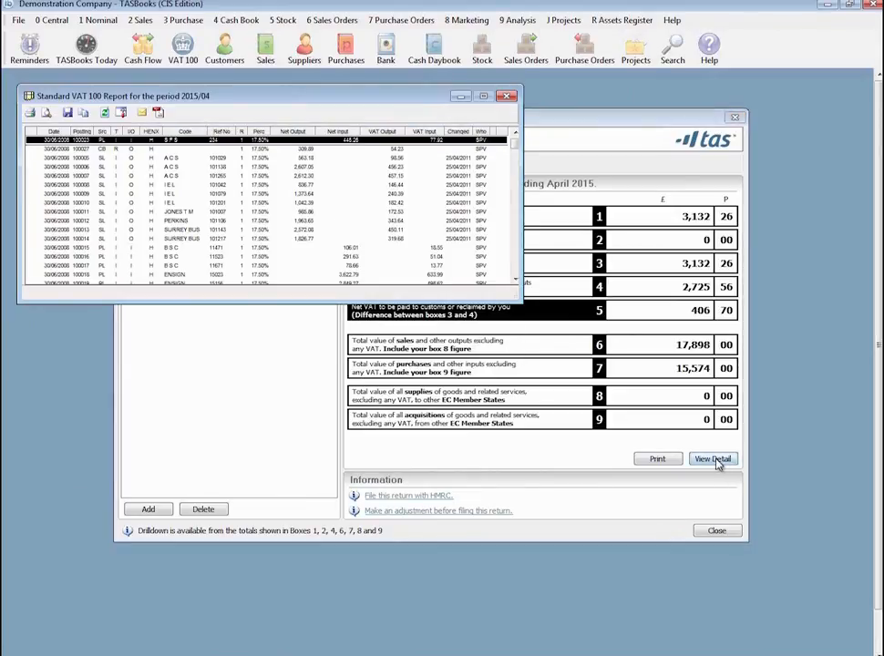
pyautogui.moveTo(834, 448)
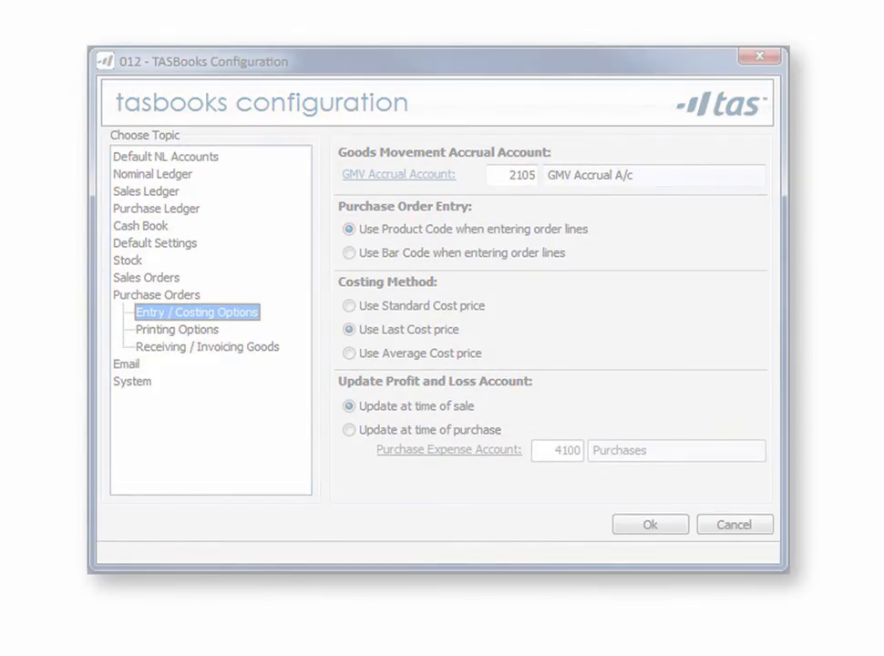
pyautogui.click(650, 524)
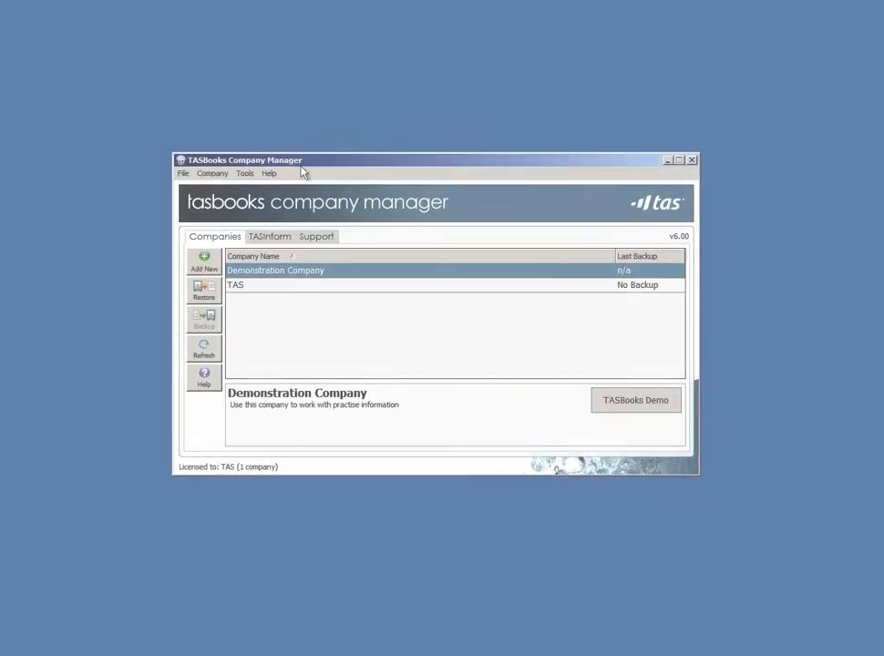
pyautogui.moveTo(283, 174)
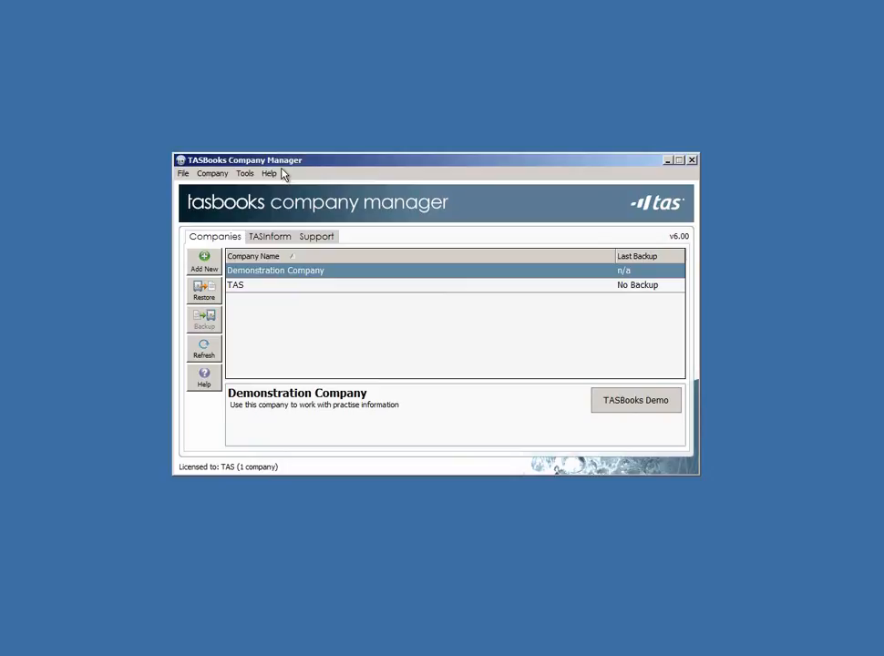
# Open Database Utilities > Rebuild and tick Rebuild all data.
pyautogui.click(245, 173)
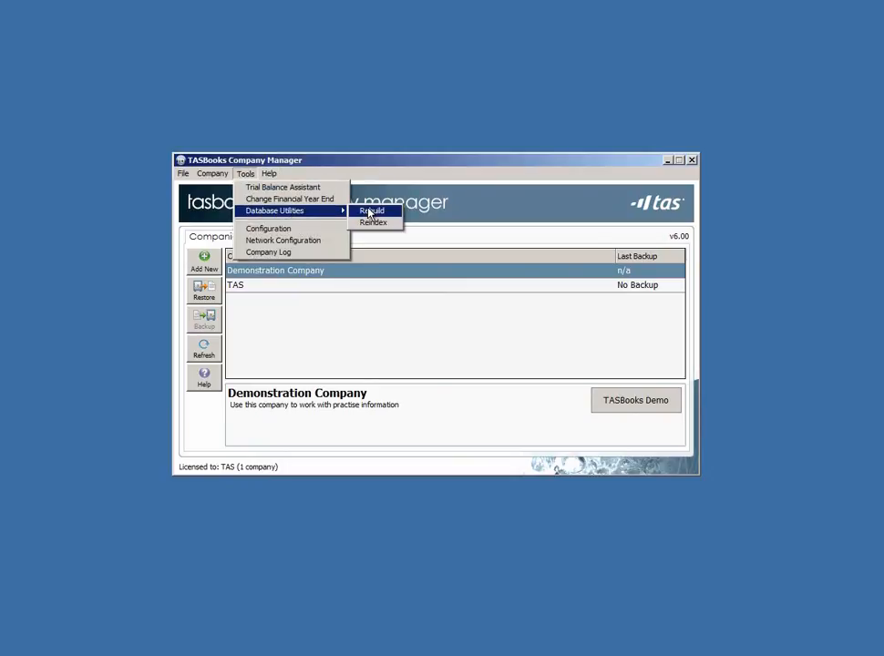
pyautogui.click(371, 211)
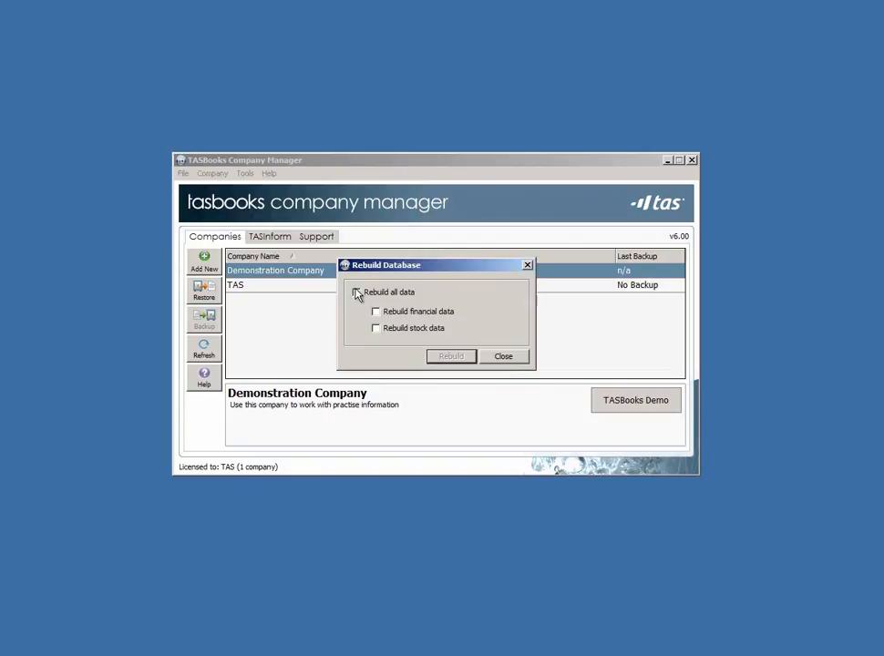
pyautogui.click(358, 292)
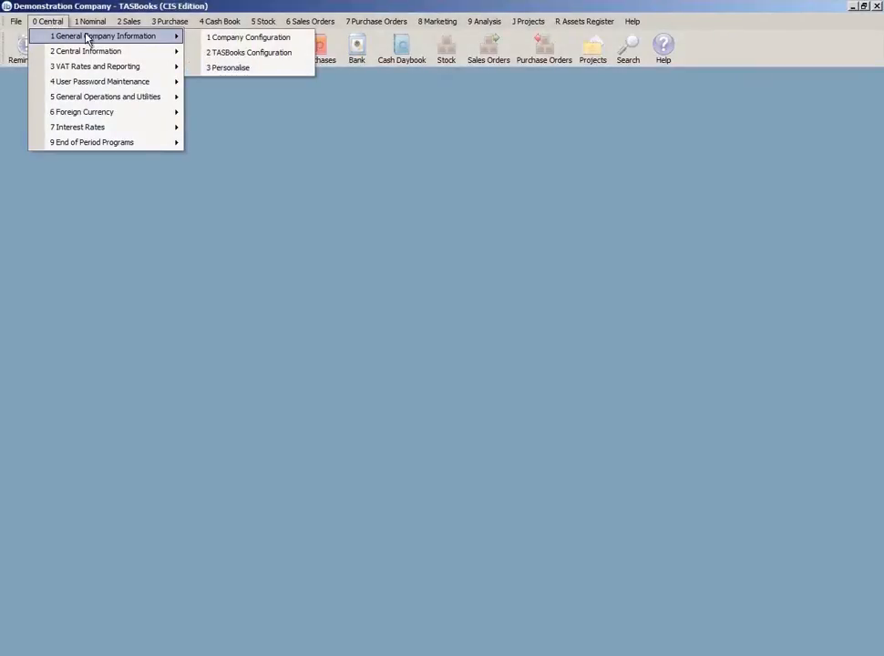
# Open Company Configuration to reach the VAT settlement discount options.
pyautogui.click(249, 36)
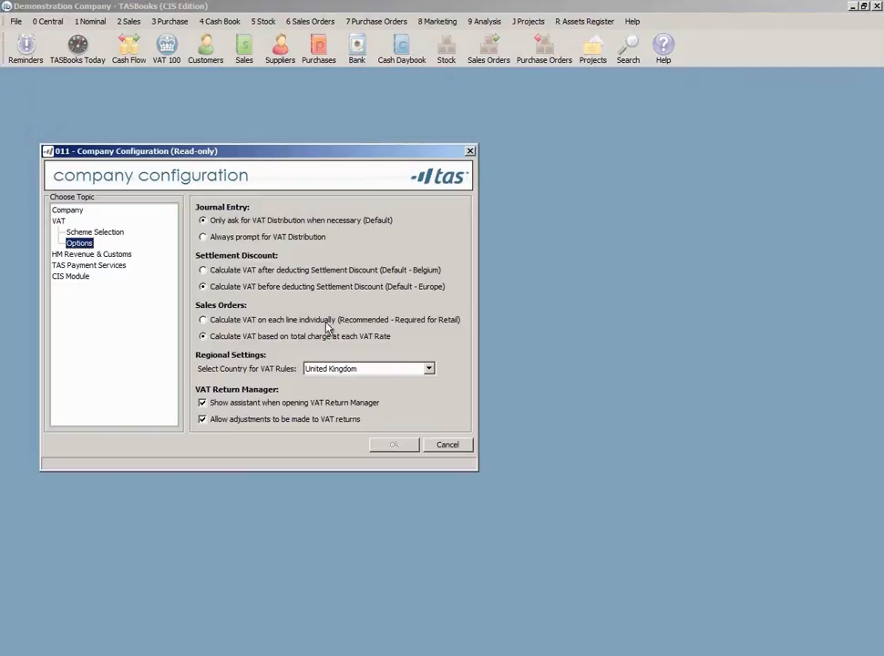
pyautogui.moveTo(416, 302)
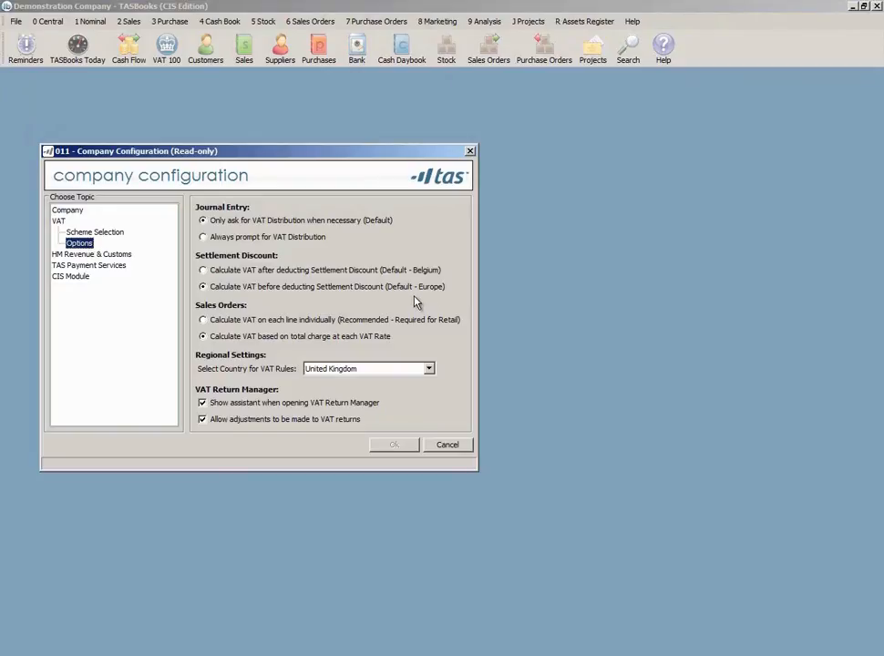
pyautogui.moveTo(96, 255)
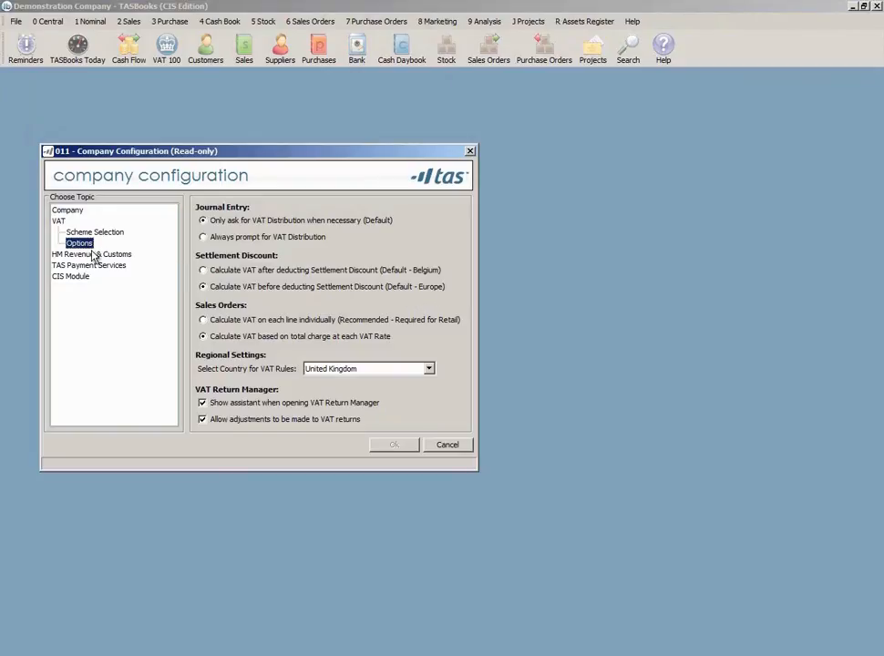